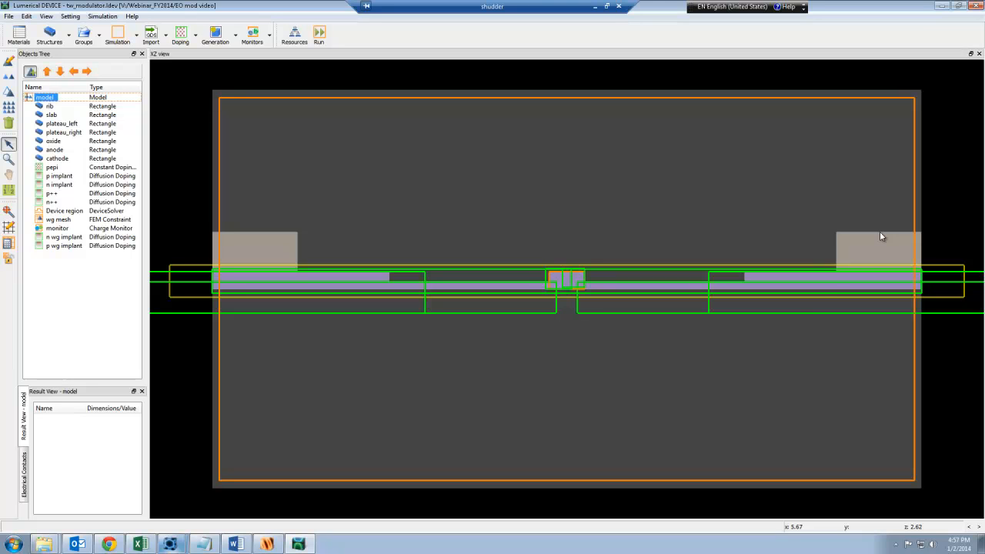
pyautogui.moveTo(588, 315)
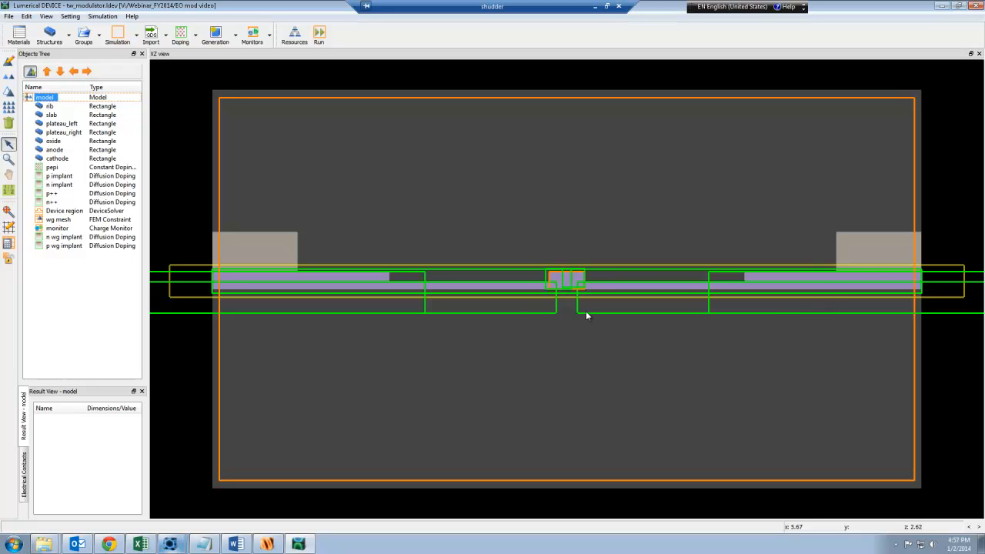
pyautogui.moveTo(573, 298)
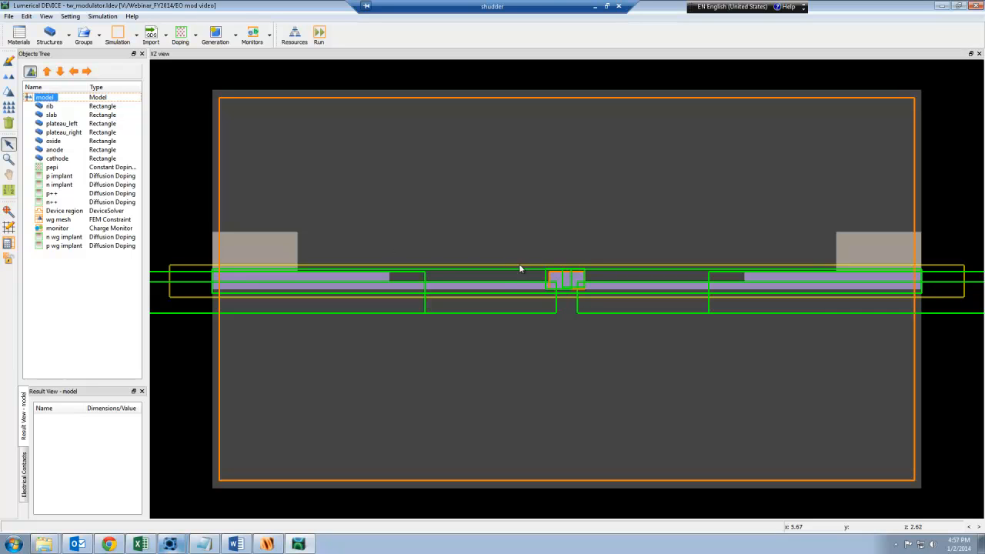
pyautogui.moveTo(542, 291)
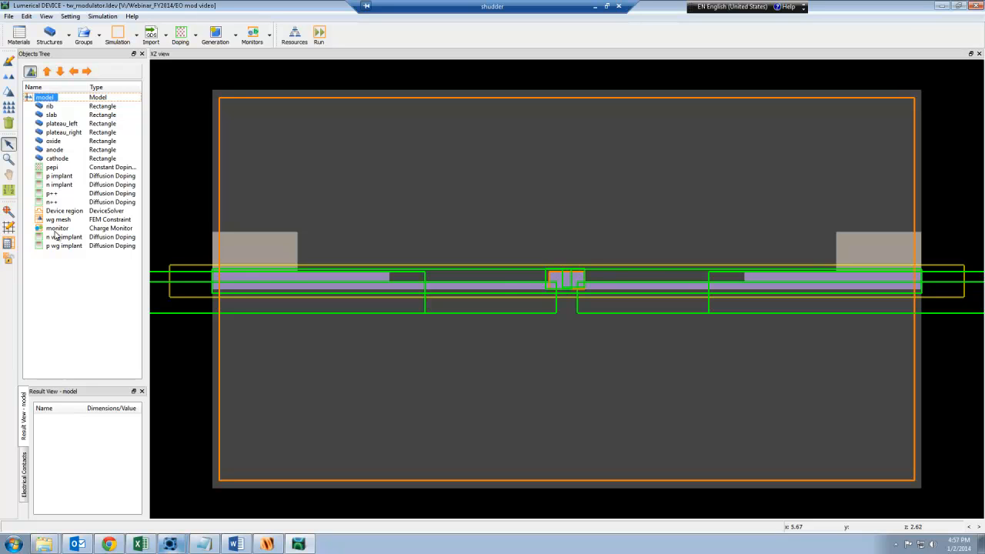
# - Review the charge monitor's recorded-data settings: electrons, holes, save data to file
pyautogui.click(57, 228)
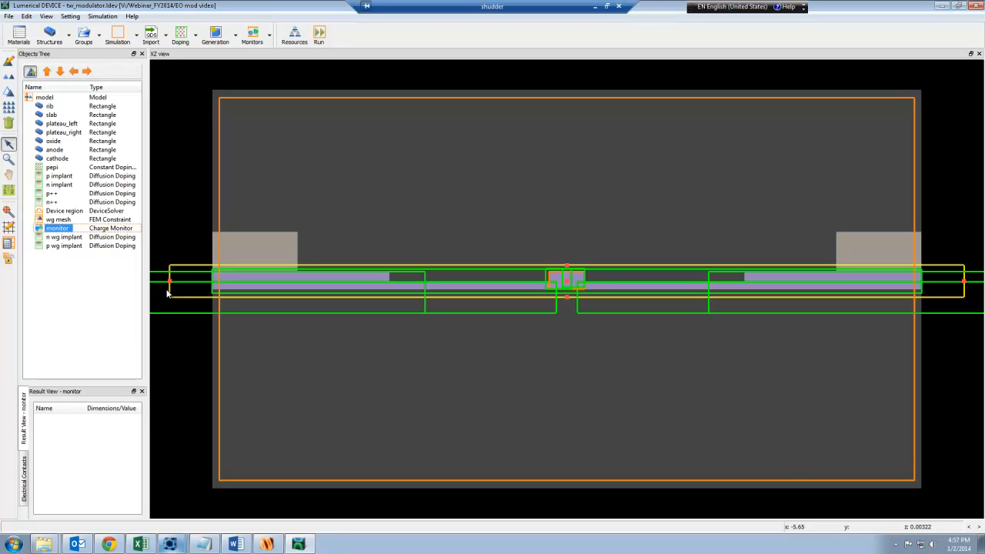
pyautogui.moveTo(539, 288)
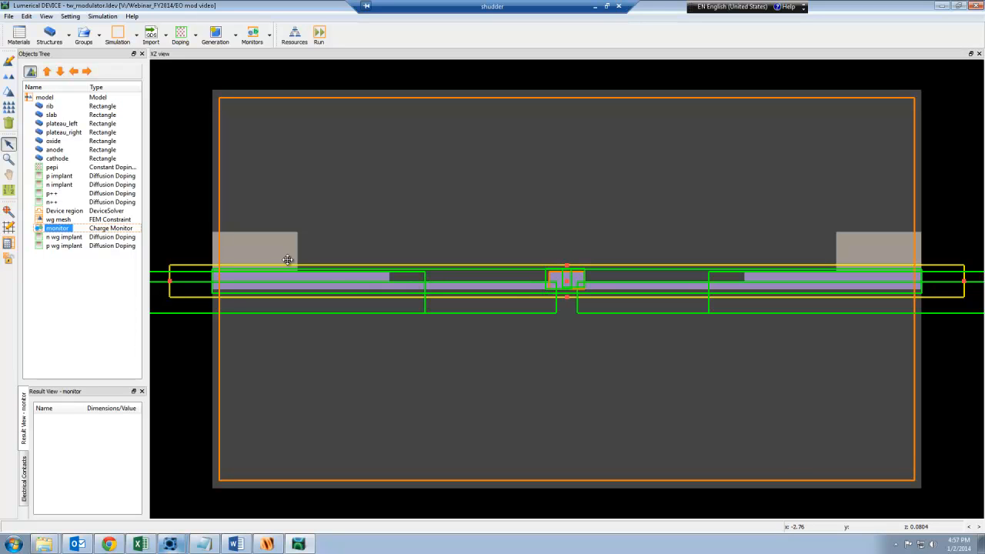
pyautogui.doubleClick(57, 228)
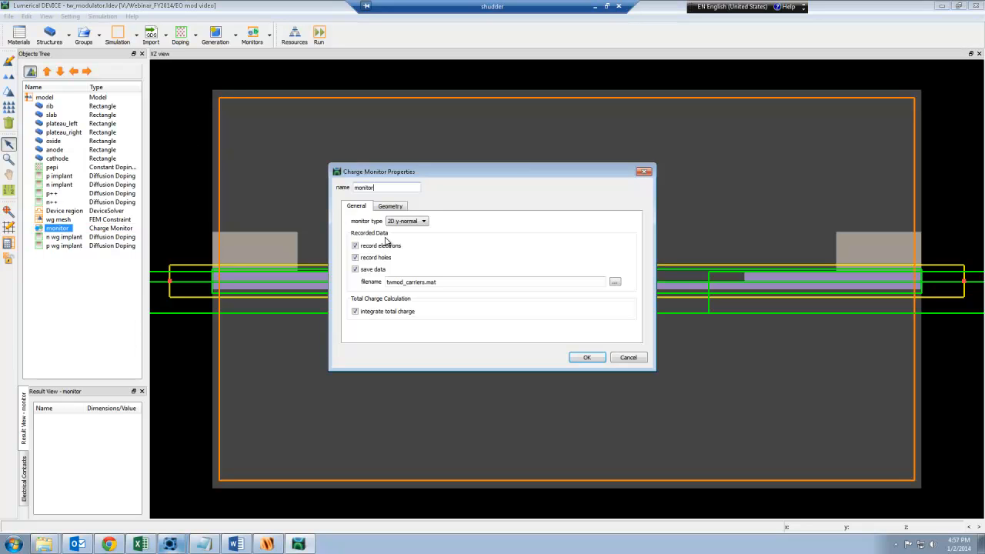
pyautogui.click(354, 257)
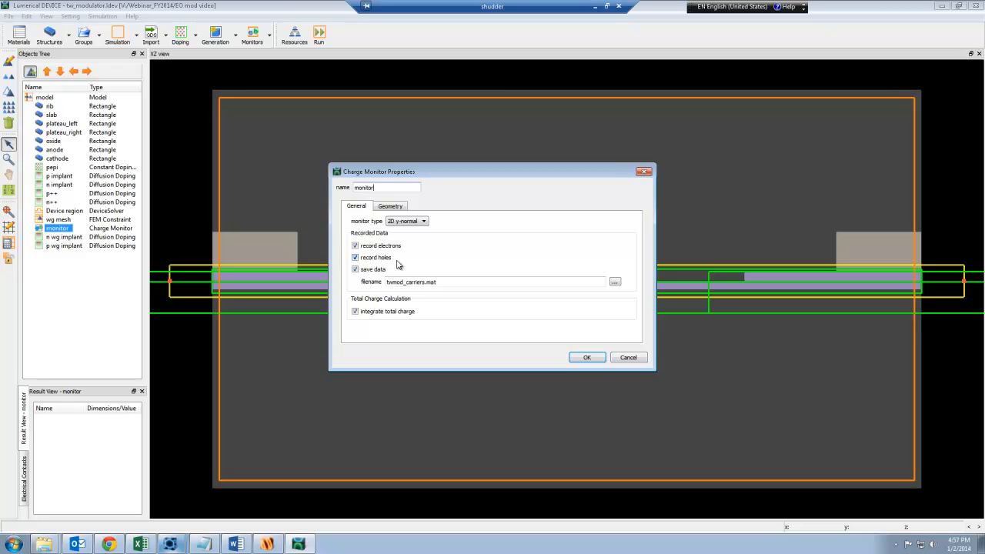
pyautogui.moveTo(373, 280)
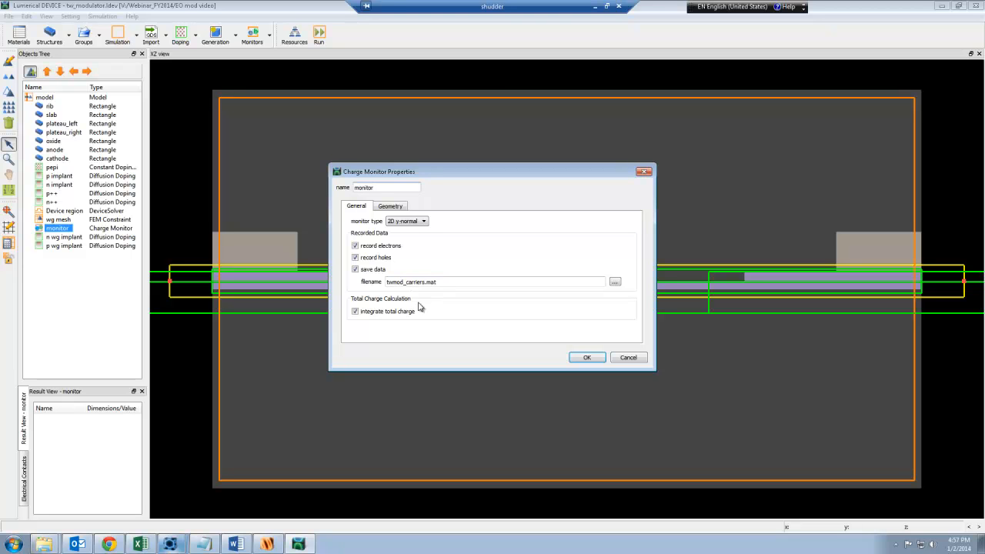
pyautogui.moveTo(397, 308)
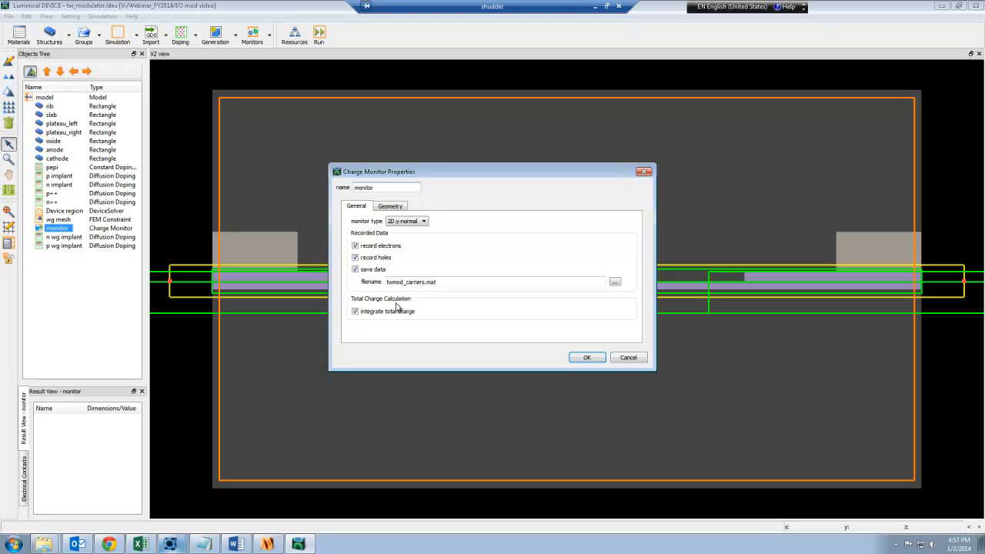
pyautogui.moveTo(366, 323)
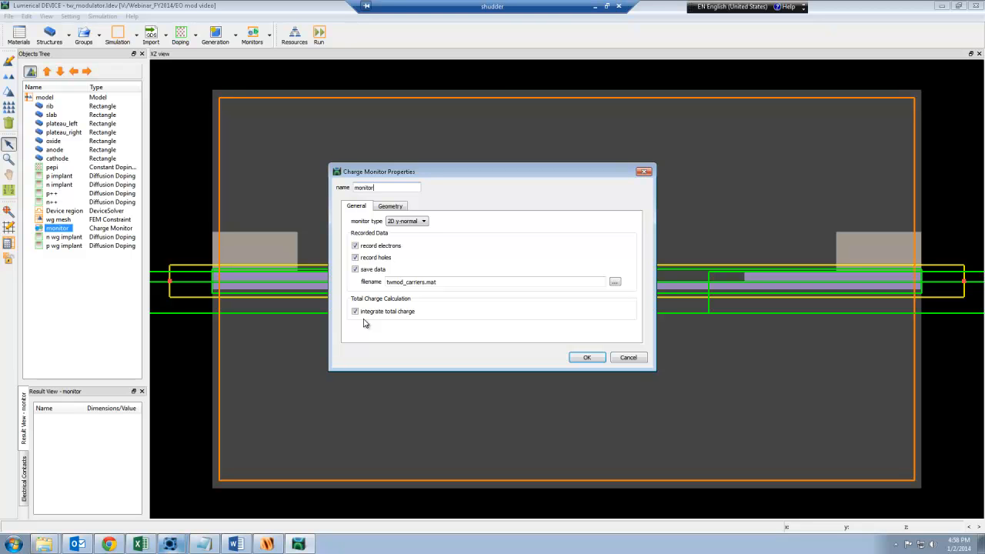
pyautogui.moveTo(480, 332)
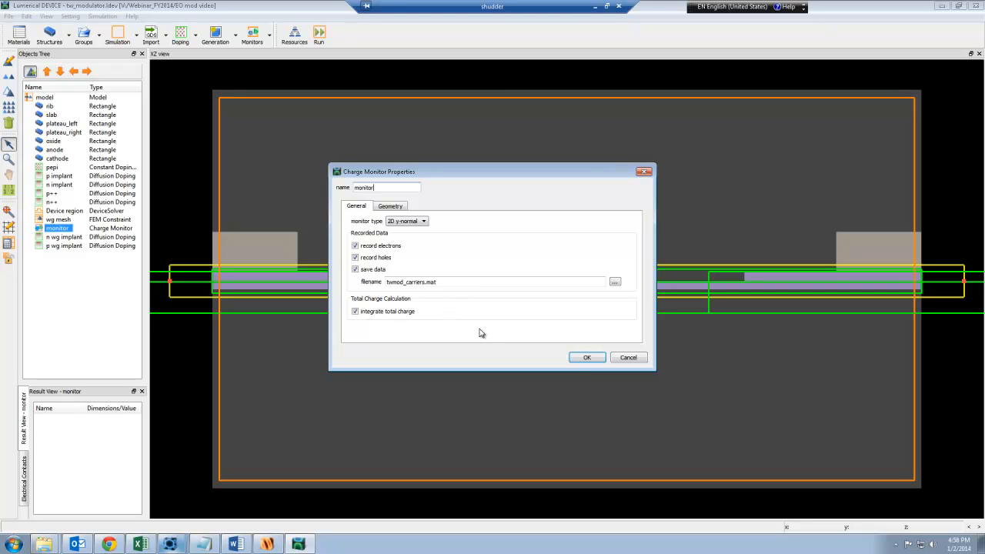
pyautogui.moveTo(394, 294)
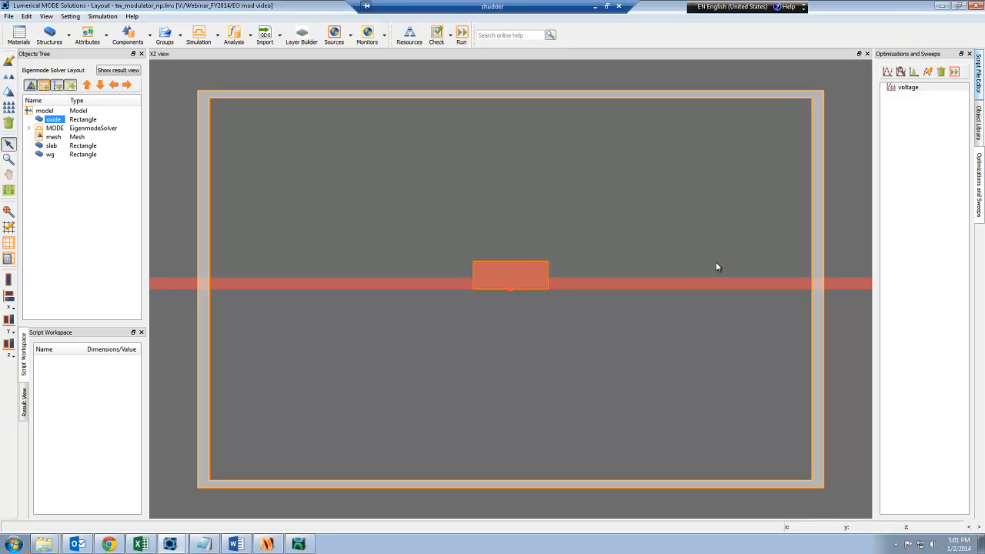
pyautogui.moveTo(665, 260)
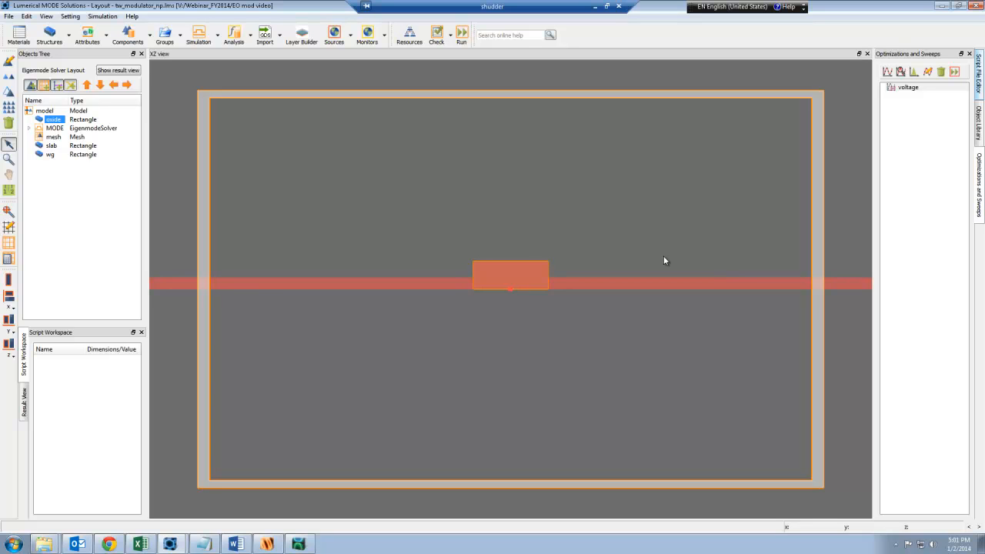
pyautogui.moveTo(522, 287)
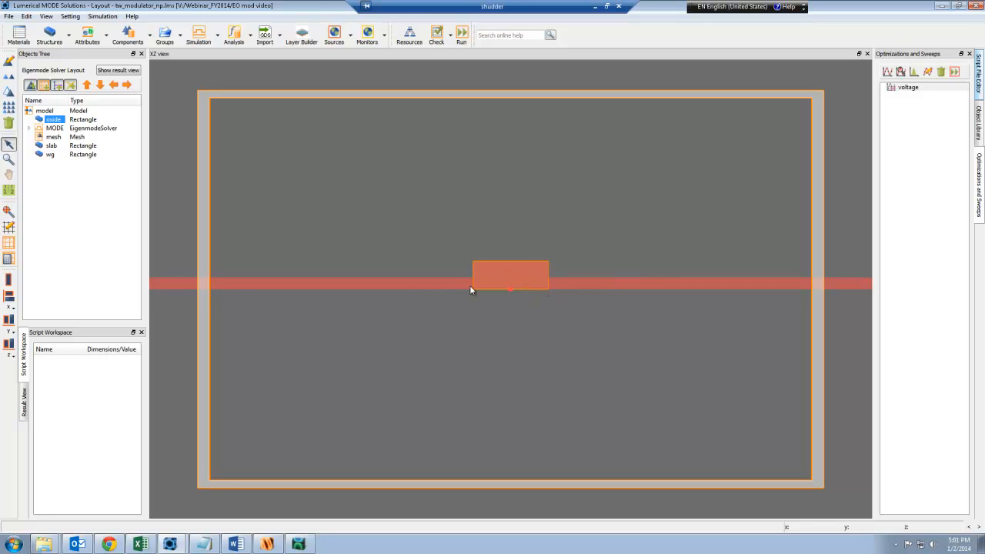
pyautogui.moveTo(443, 277)
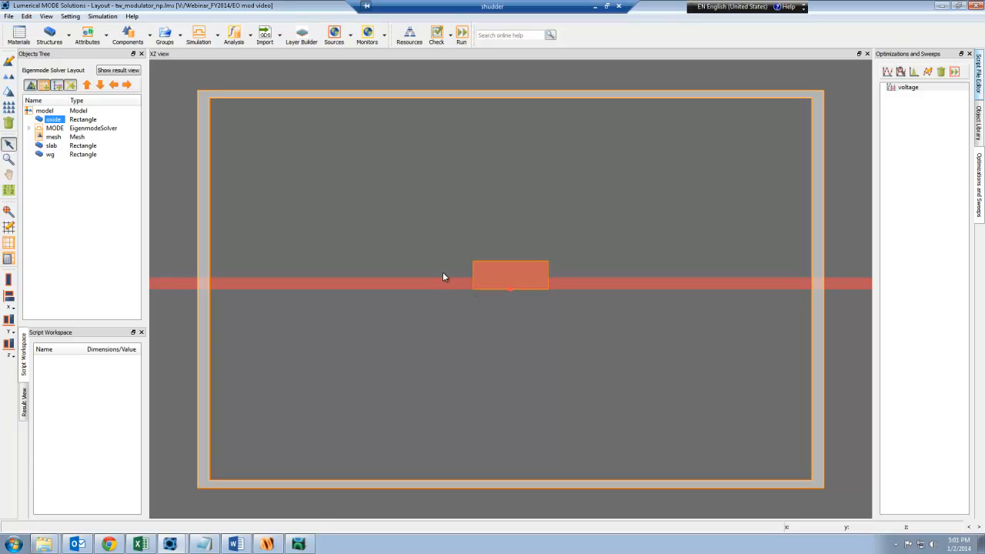
pyautogui.moveTo(18, 34)
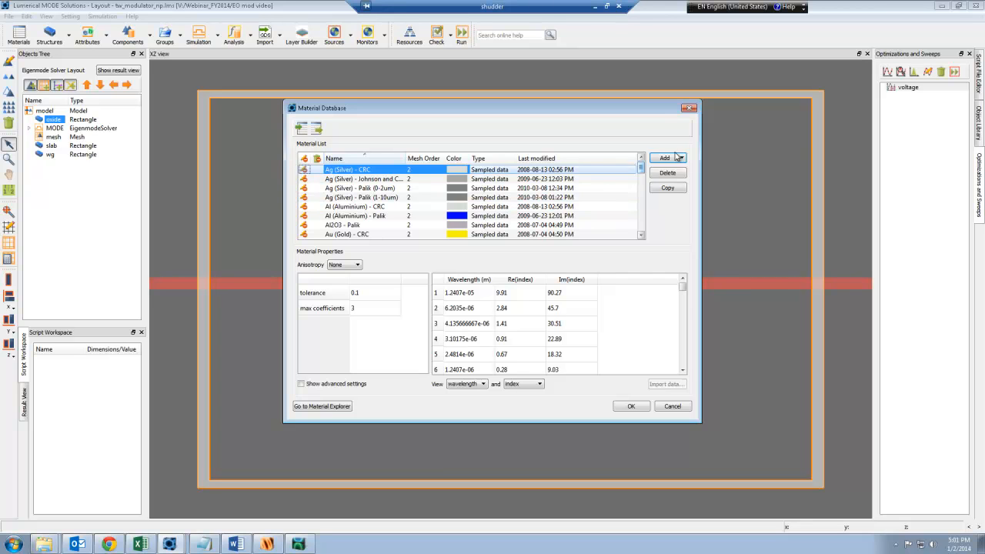
# - Add a new np Density material and name it silicon_with_carriers
pyautogui.click(681, 157)
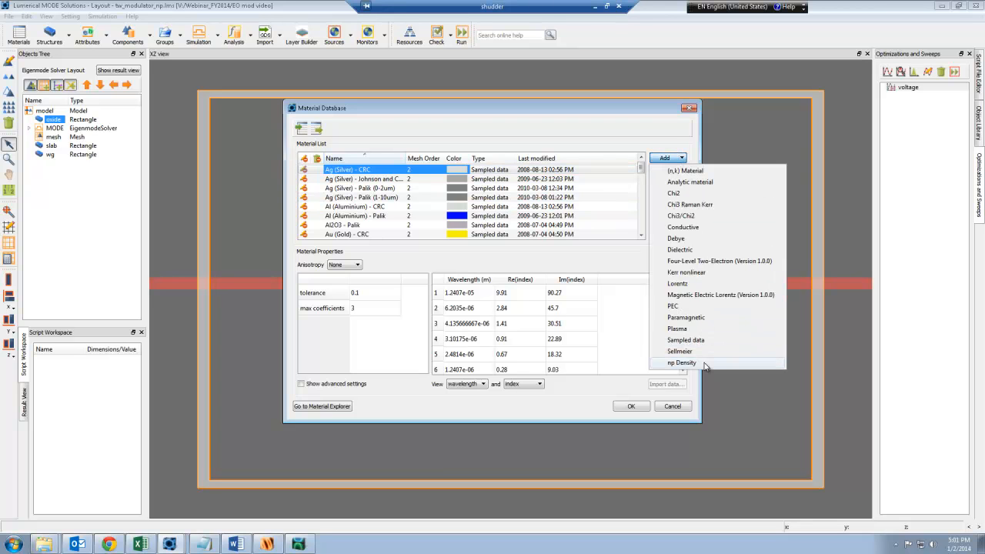
pyautogui.click(680, 363)
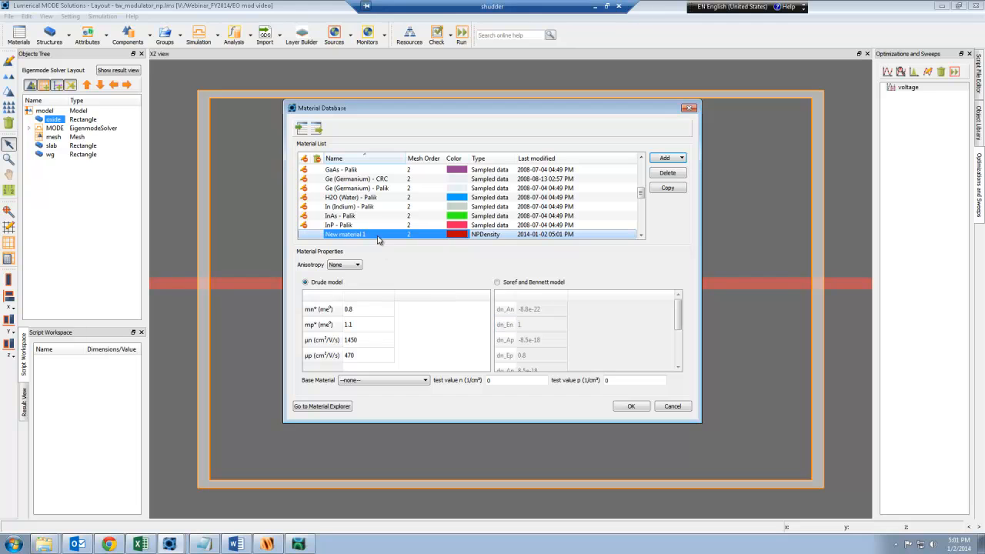
pyautogui.write('silicon_with_carriers')
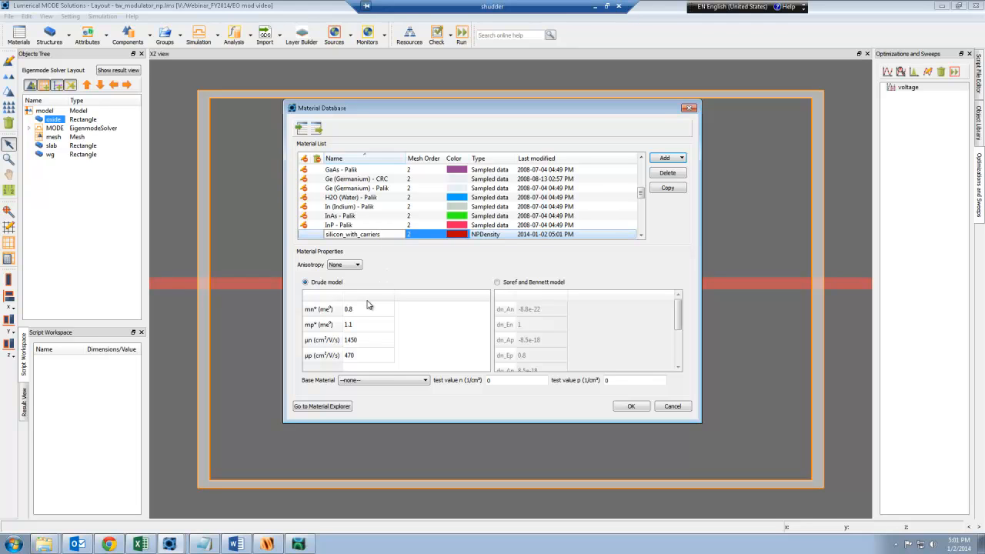
# - Use the Soref and Bennett model with Si (Silicon) - Palik base, then confirm and close the database
pyautogui.click(497, 282)
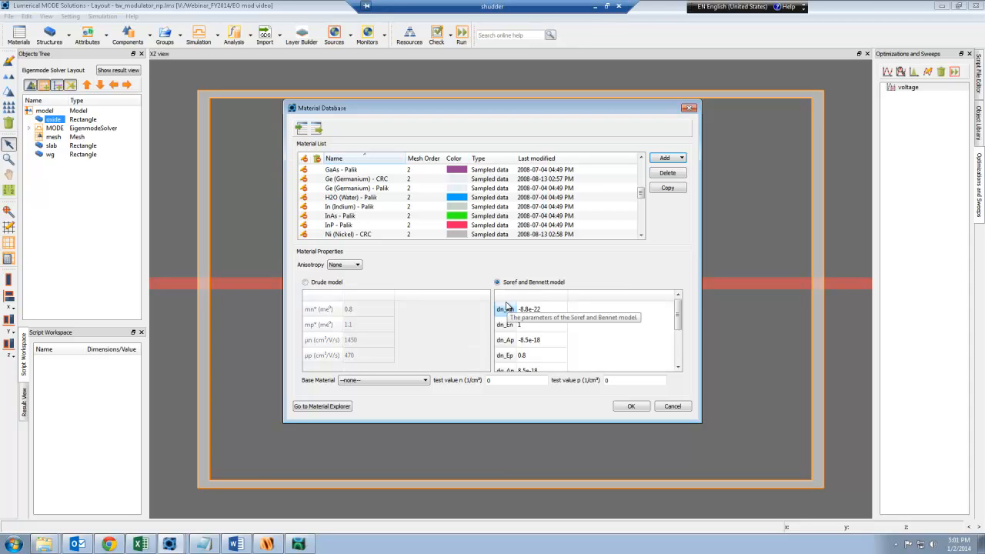
pyautogui.moveTo(571, 360)
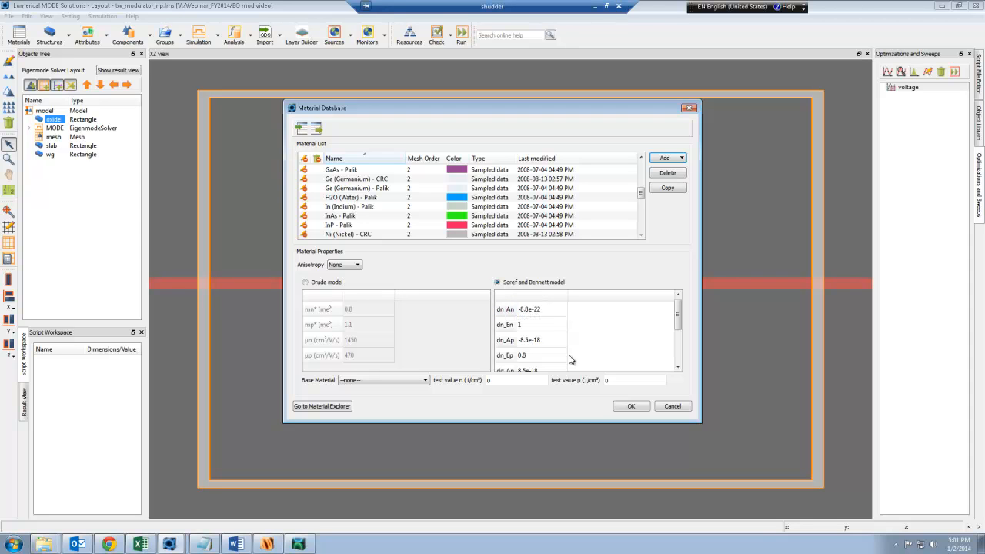
pyautogui.click(505, 340)
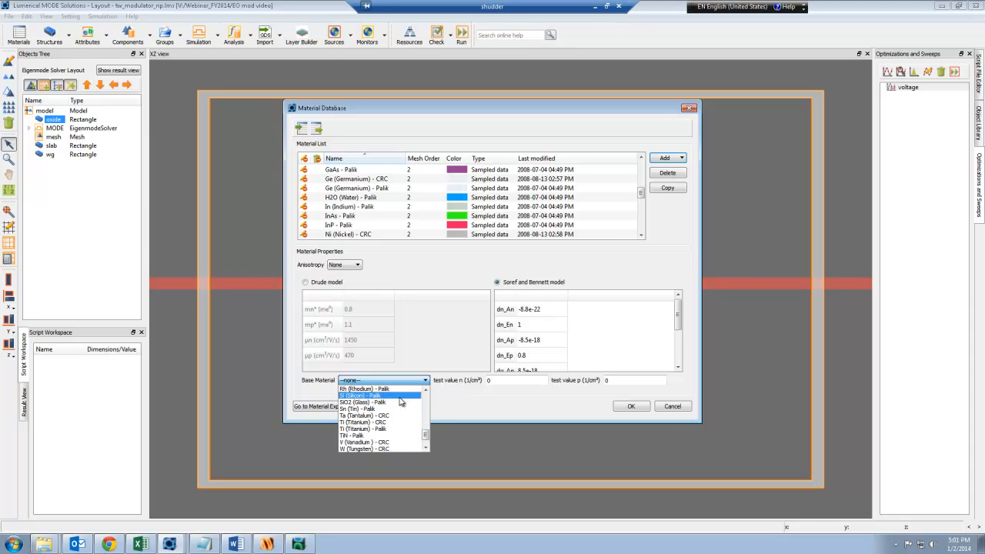
pyautogui.click(360, 396)
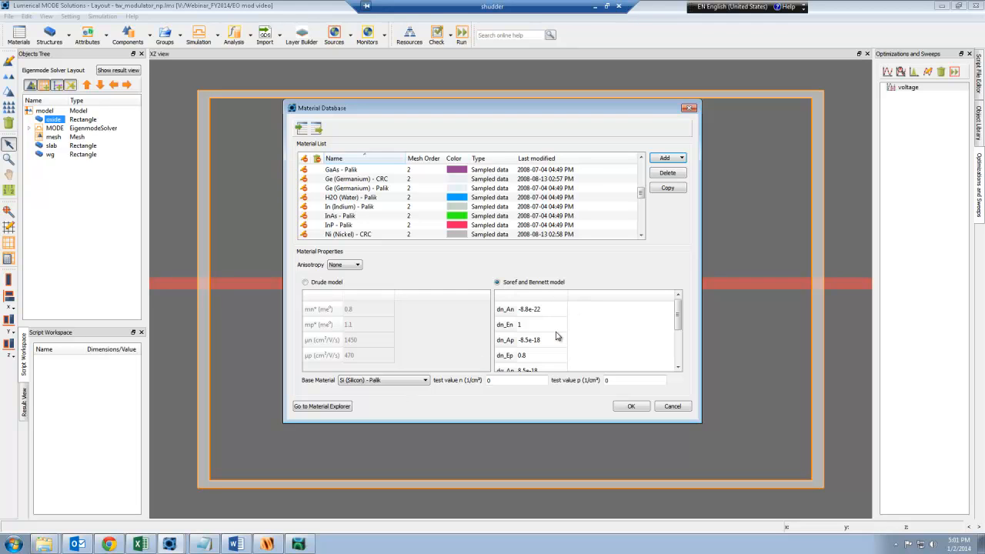
pyautogui.moveTo(399, 394)
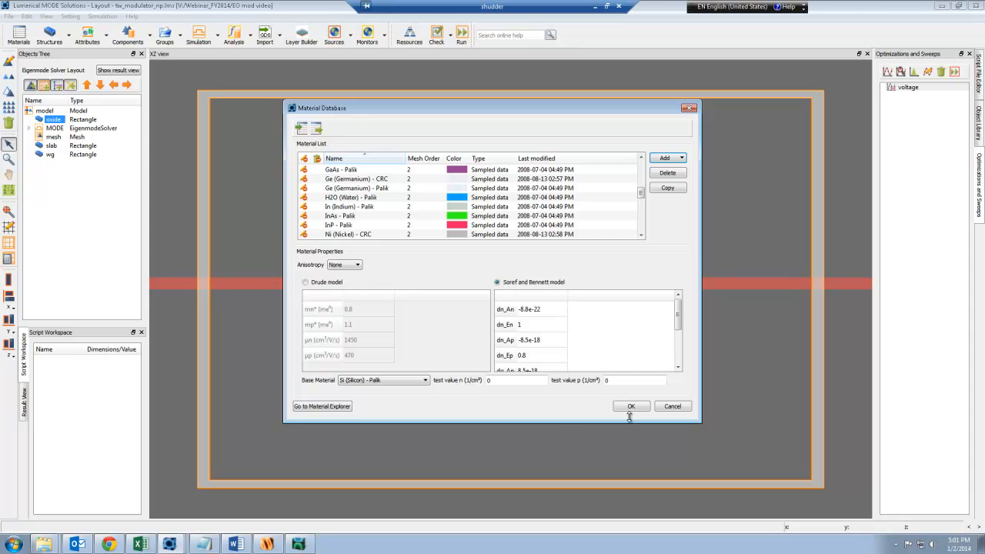
pyautogui.click(631, 407)
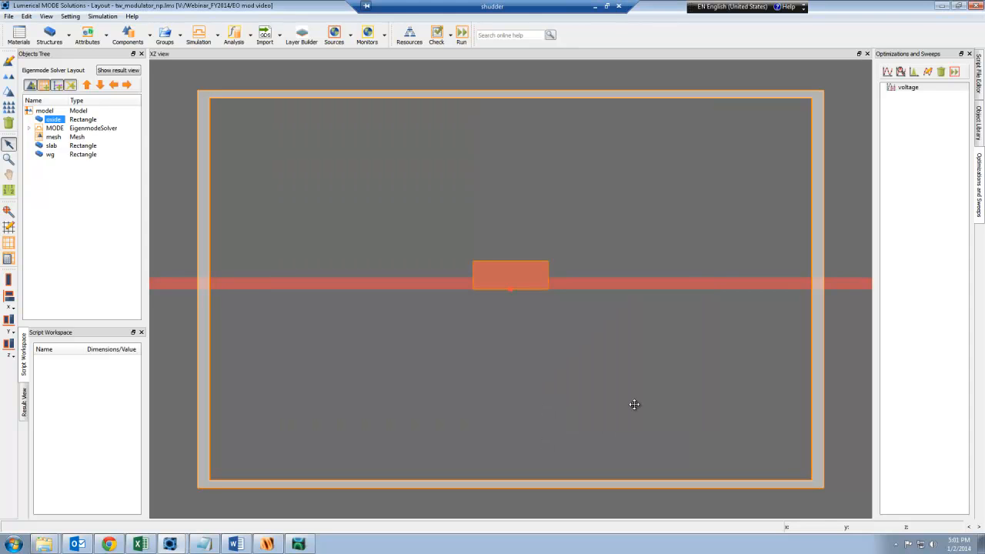
pyautogui.moveTo(131, 87)
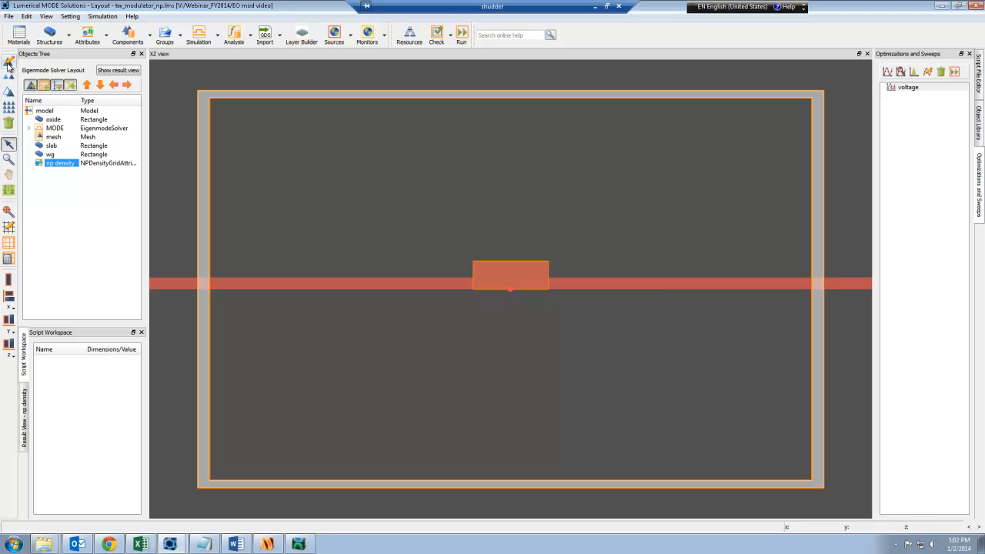
# - Bring up the np density grid attribute's edit properties from the Objects Tree
pyautogui.doubleClick(60, 164)
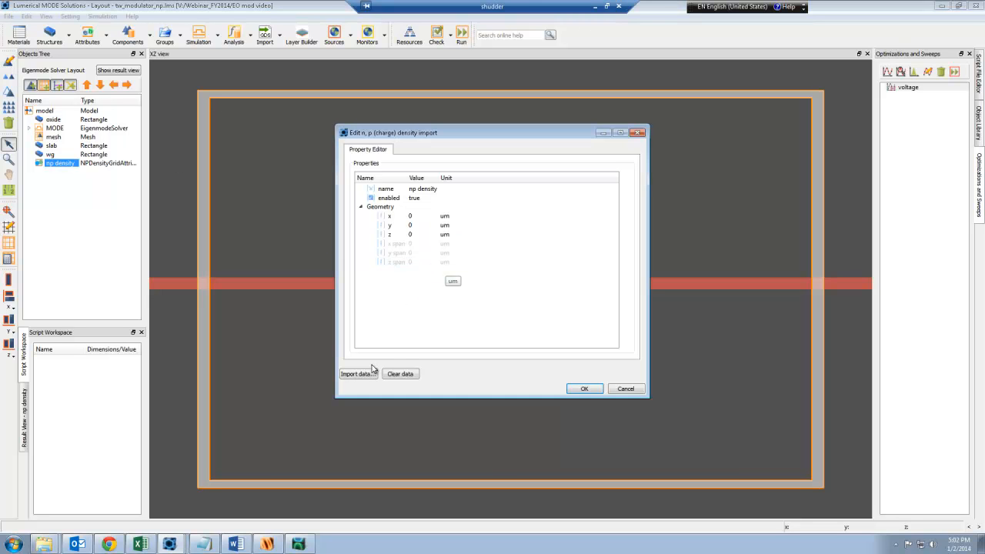
# - Import carrier data from thermal_carriers.mat into the np density object and accept it
pyautogui.click(358, 374)
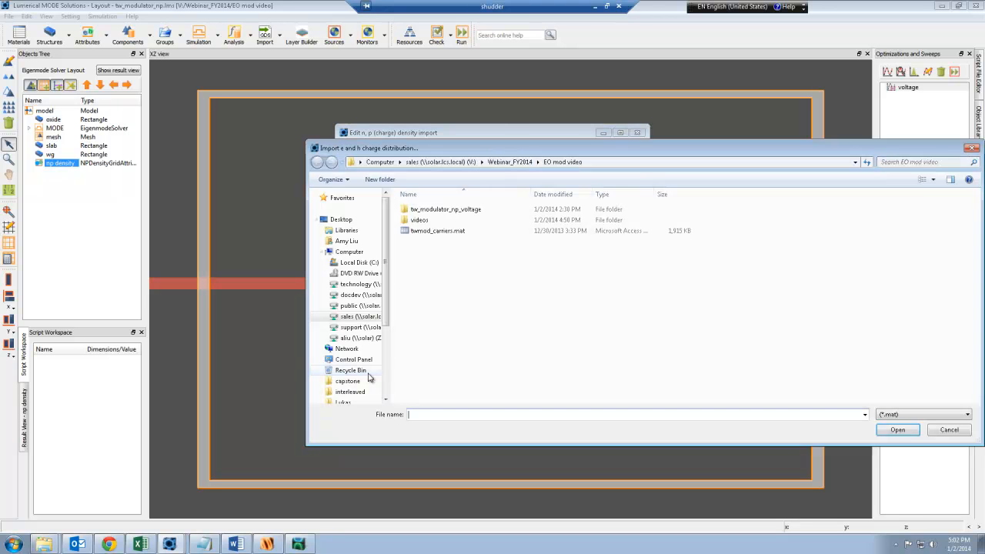
pyautogui.click(437, 231)
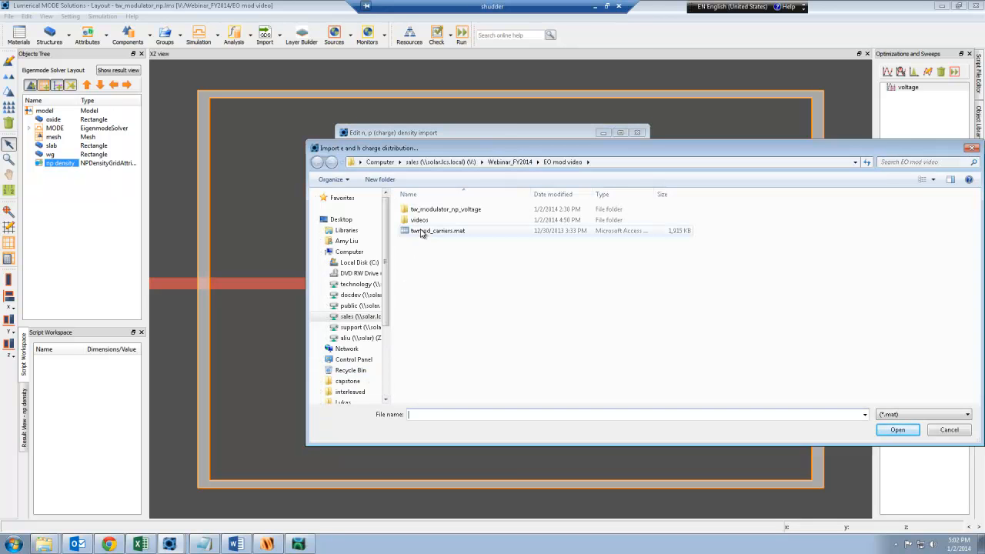
pyautogui.moveTo(462, 234)
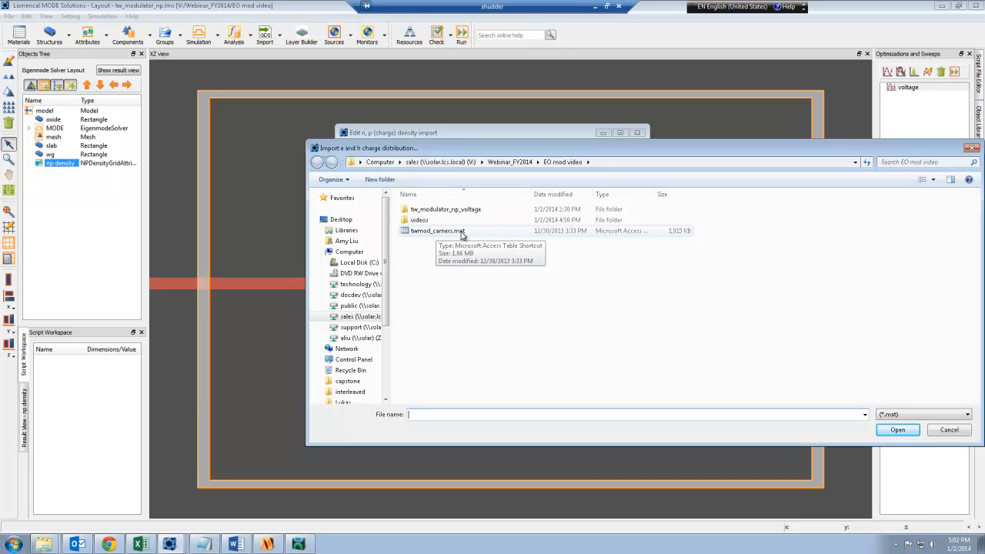
pyautogui.moveTo(473, 234)
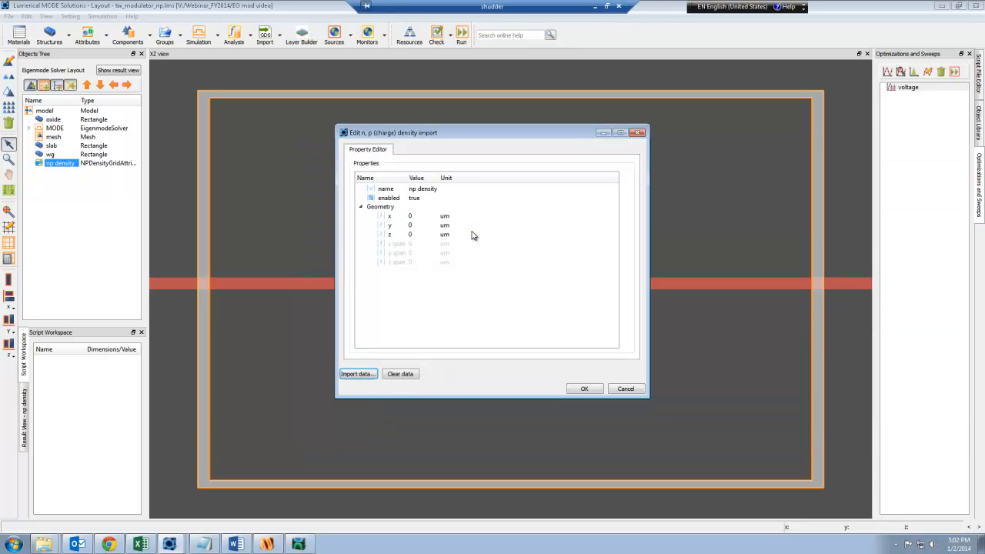
pyautogui.click(357, 374)
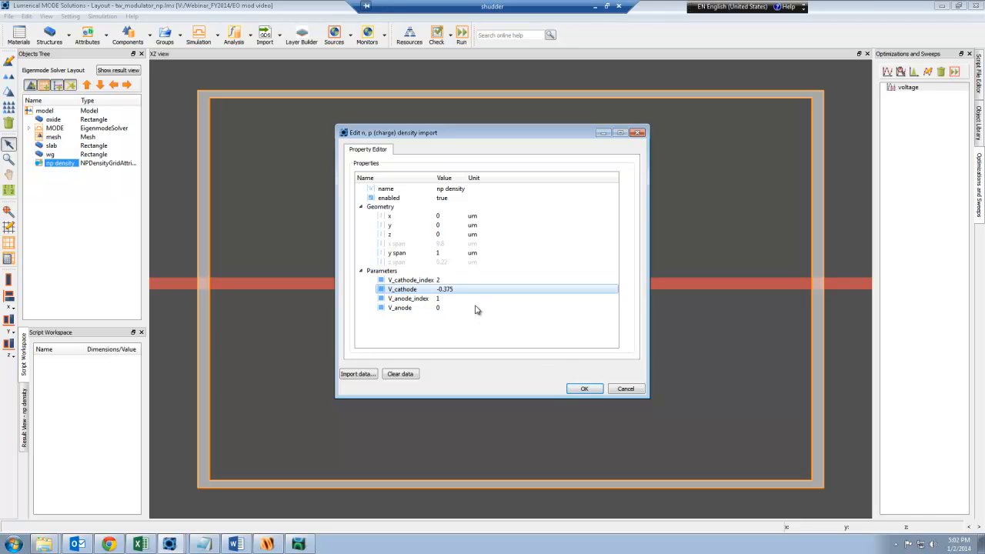
pyautogui.moveTo(471, 331)
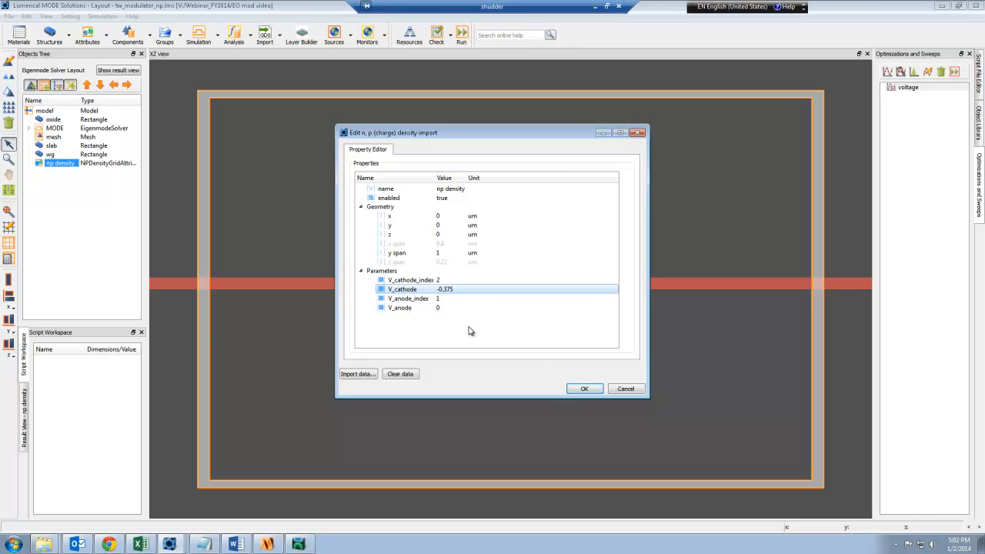
pyautogui.click(585, 388)
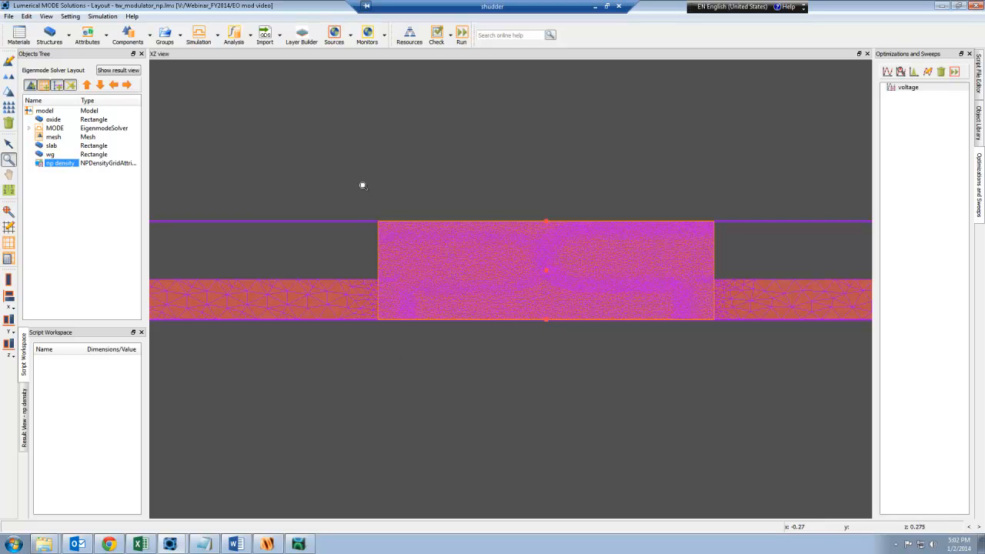
pyautogui.moveTo(577, 268)
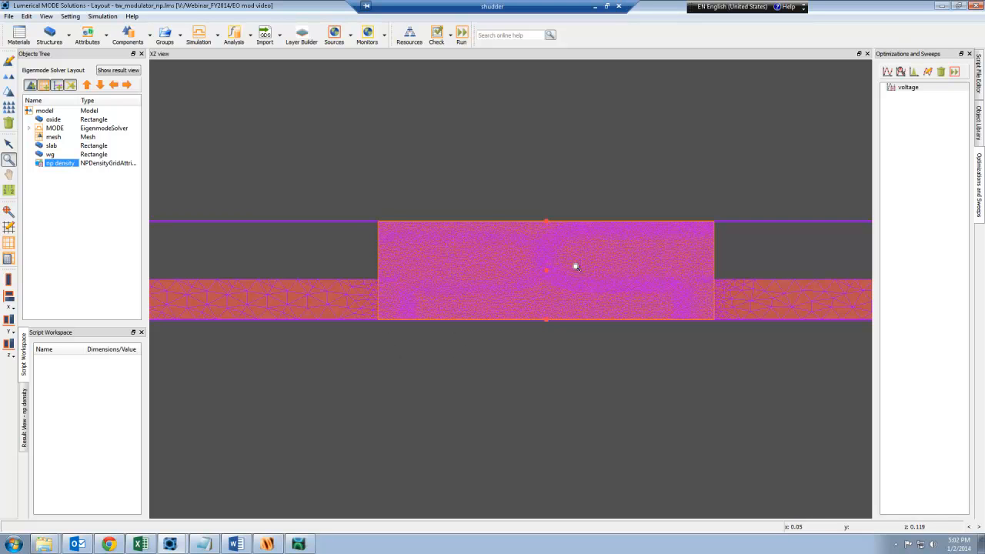
pyautogui.moveTo(569, 246)
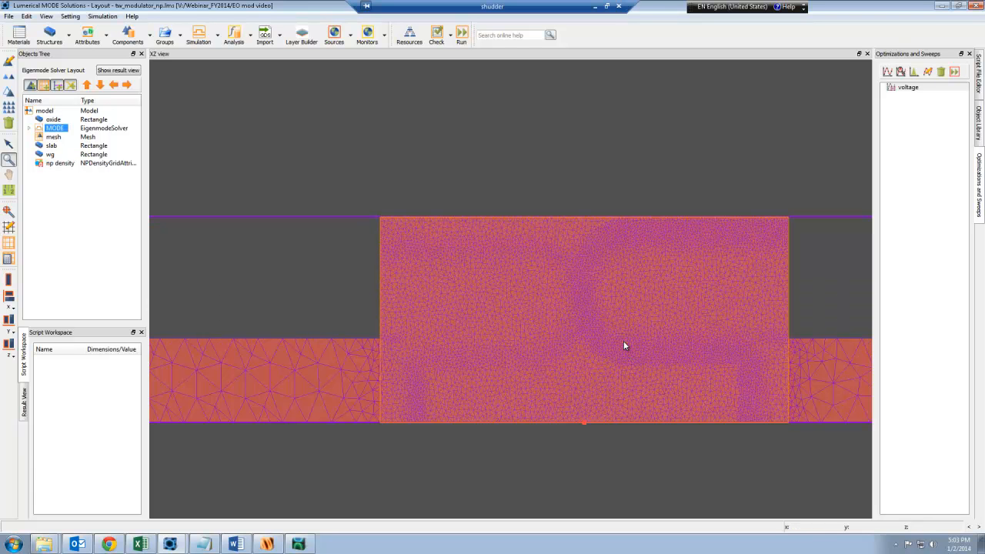
pyautogui.moveTo(624, 352)
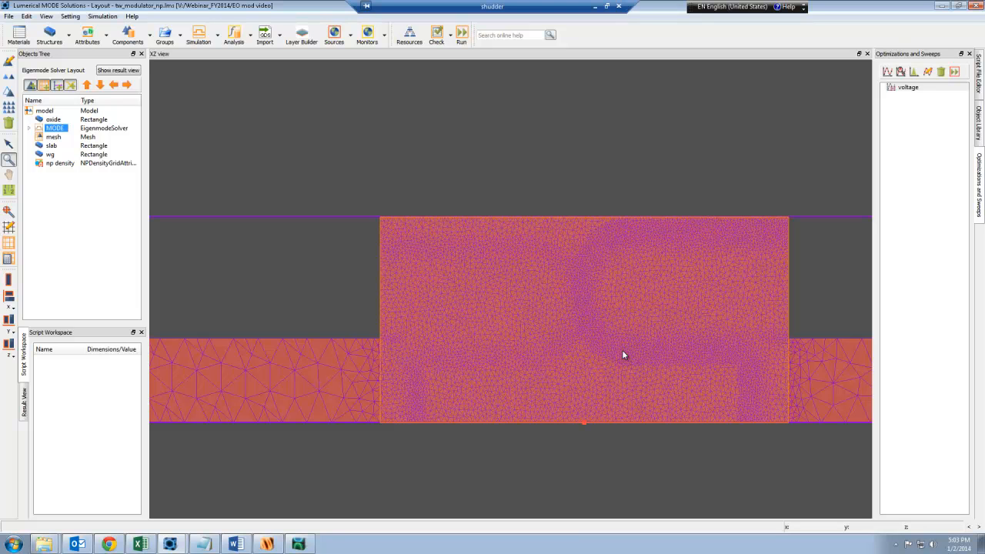
pyautogui.moveTo(99, 245)
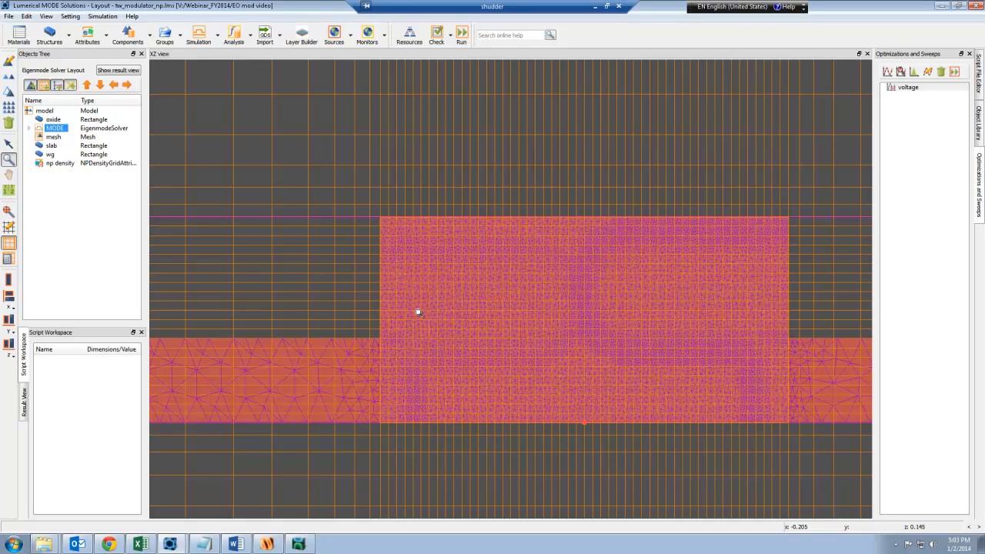
pyautogui.moveTo(505, 255)
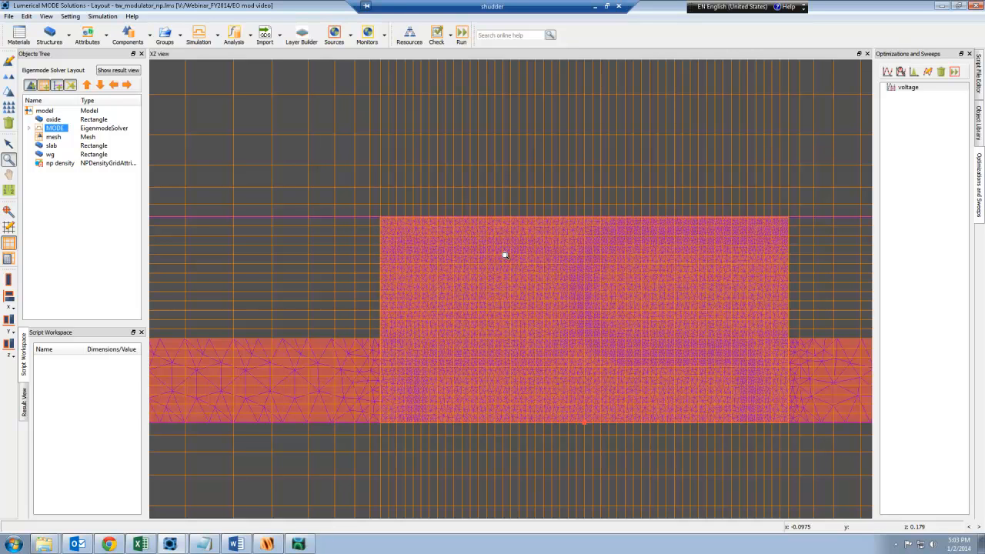
pyautogui.moveTo(582, 318)
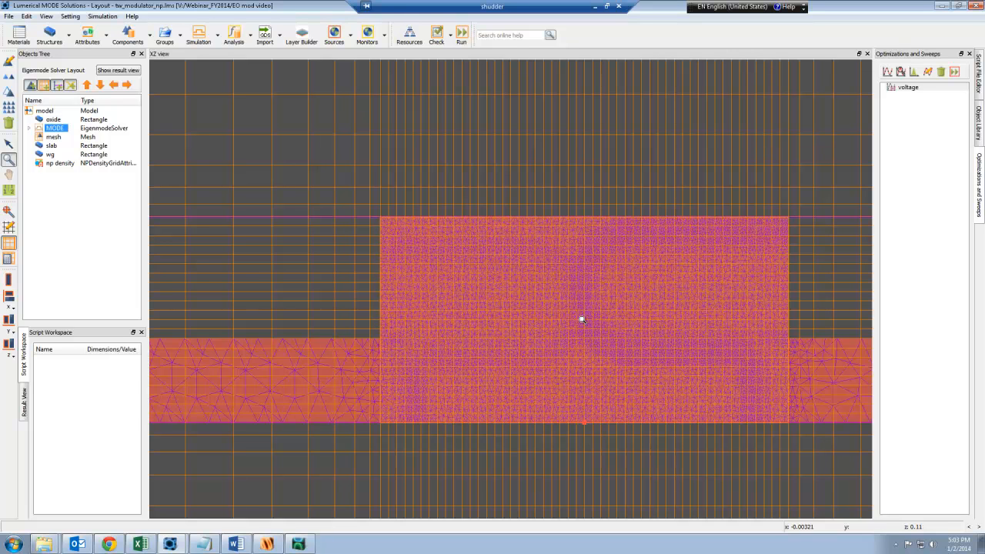
pyautogui.moveTo(516, 304)
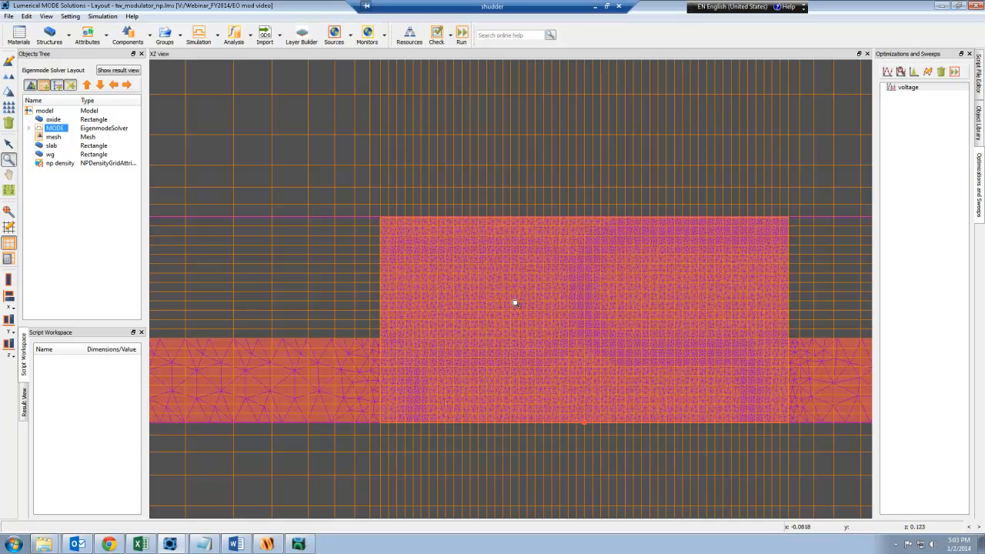
pyautogui.moveTo(528, 316)
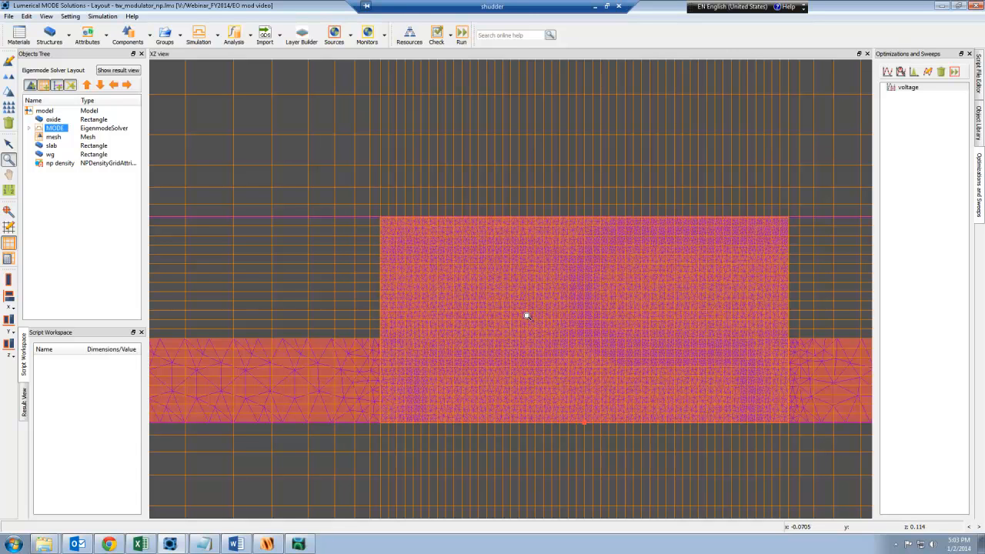
pyautogui.moveTo(465, 62)
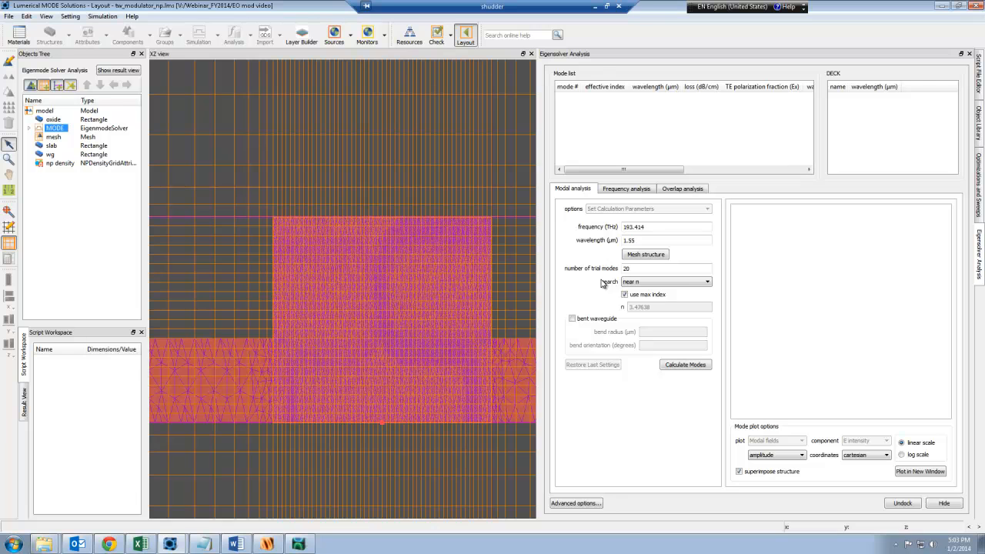
# - Mesh the structure and show its refractive index profile in a separate enlarged figure
pyautogui.click(645, 254)
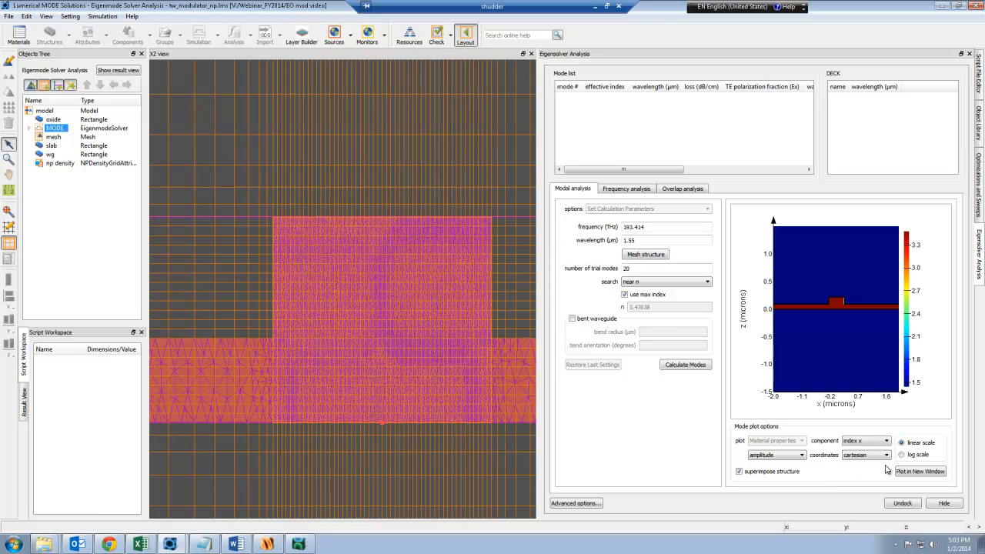
pyautogui.click(920, 471)
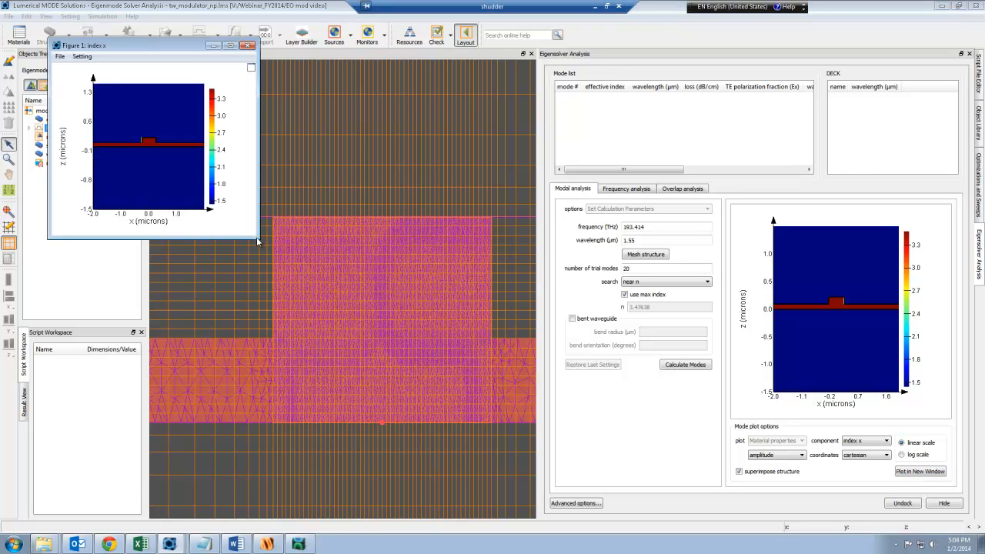
pyautogui.moveTo(182, 58)
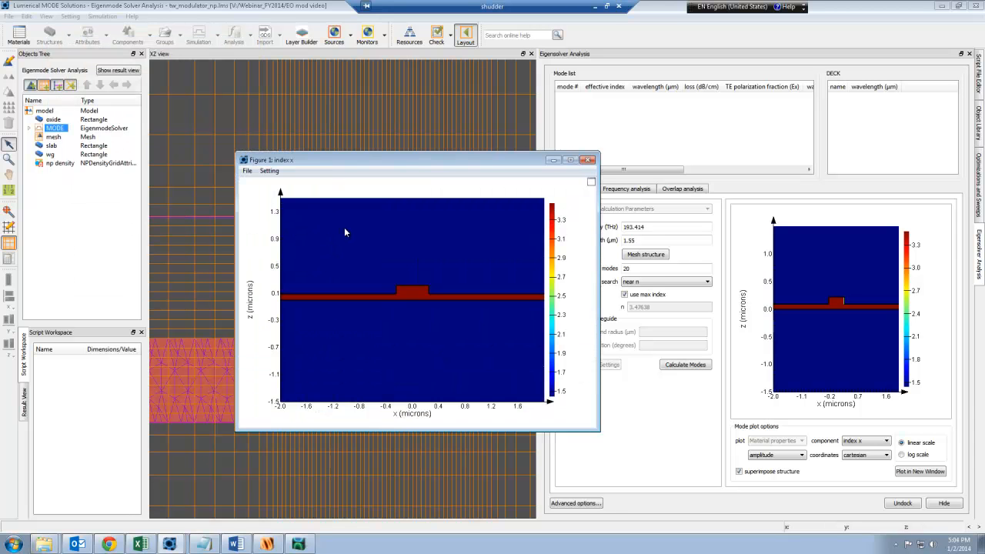
# - Set the colour bar minimum to 3.47, zoom into the rib's index perturbation, and start calculating modes
pyautogui.click(268, 169)
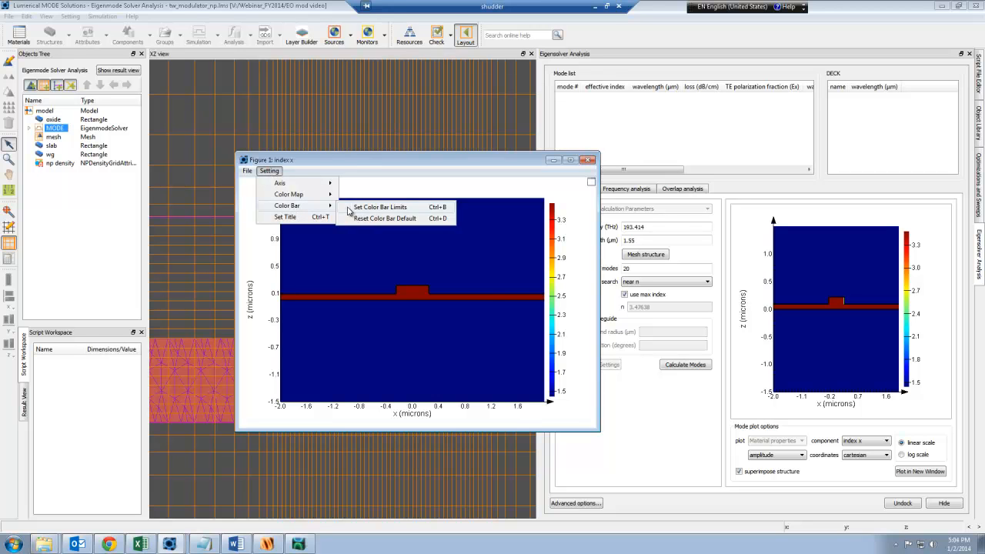
pyautogui.click(379, 206)
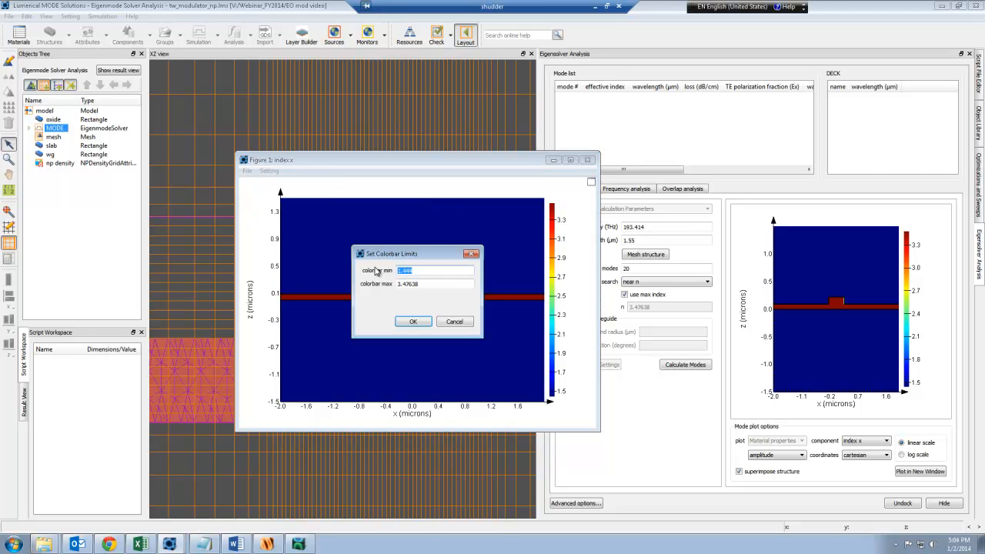
pyautogui.write('3.47')
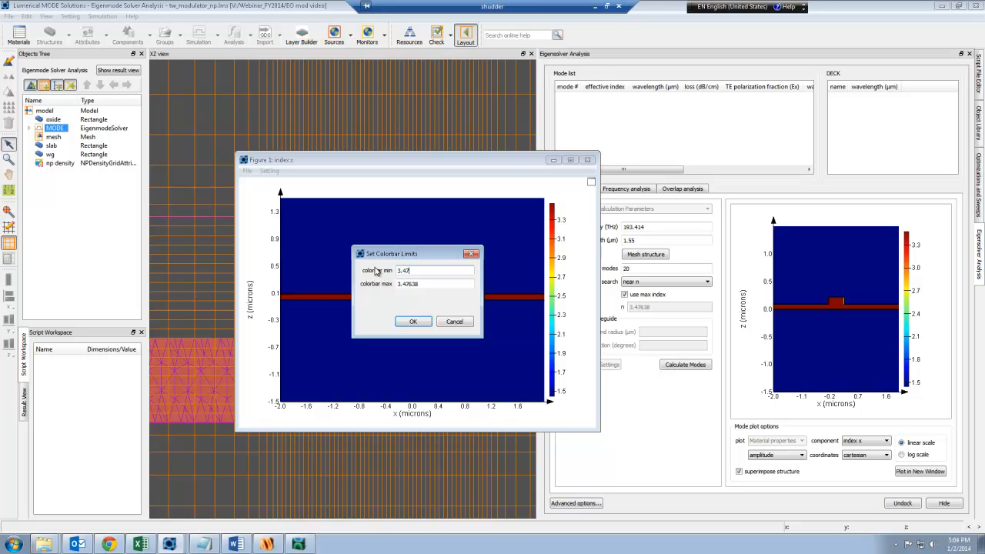
pyautogui.click(413, 322)
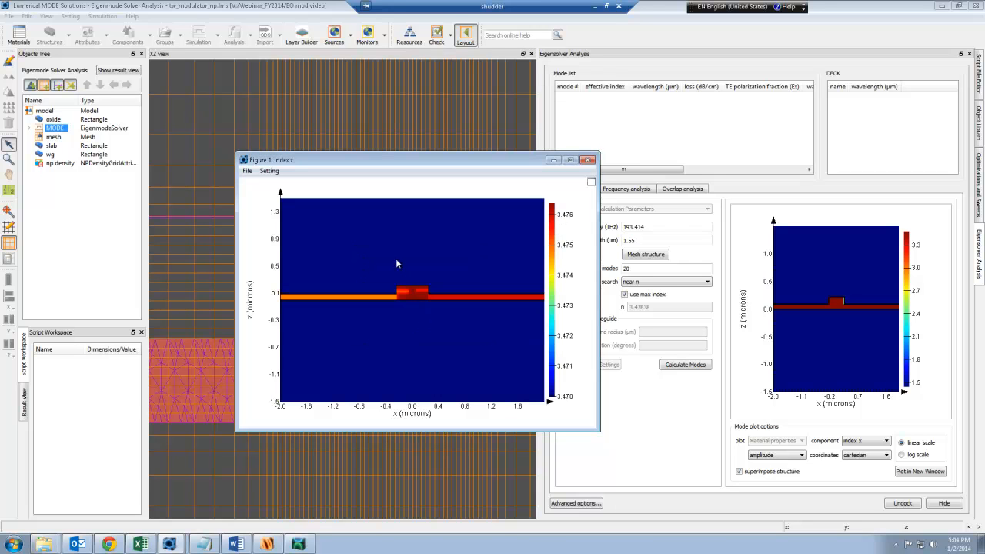
pyautogui.moveTo(397, 262); pyautogui.dragTo(453, 329)
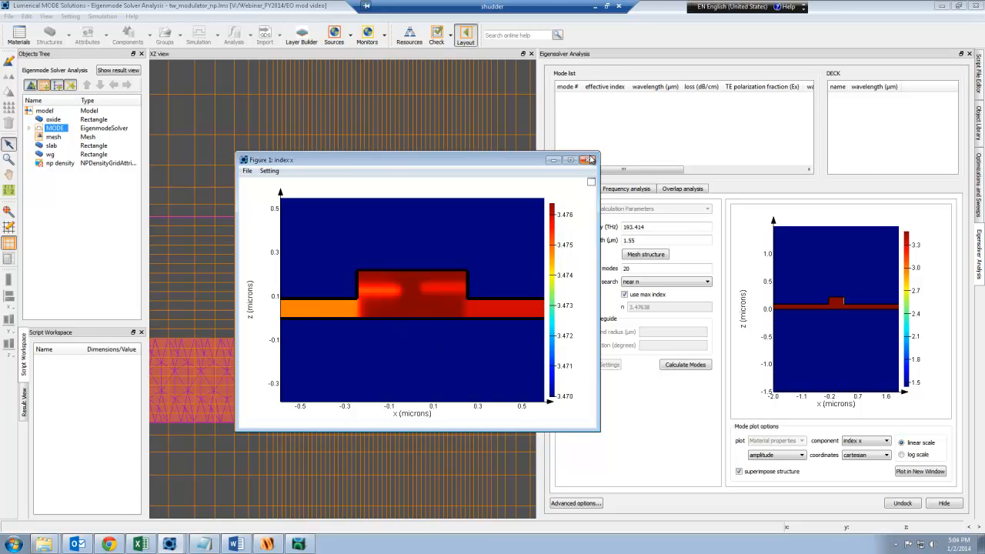
pyautogui.click(683, 364)
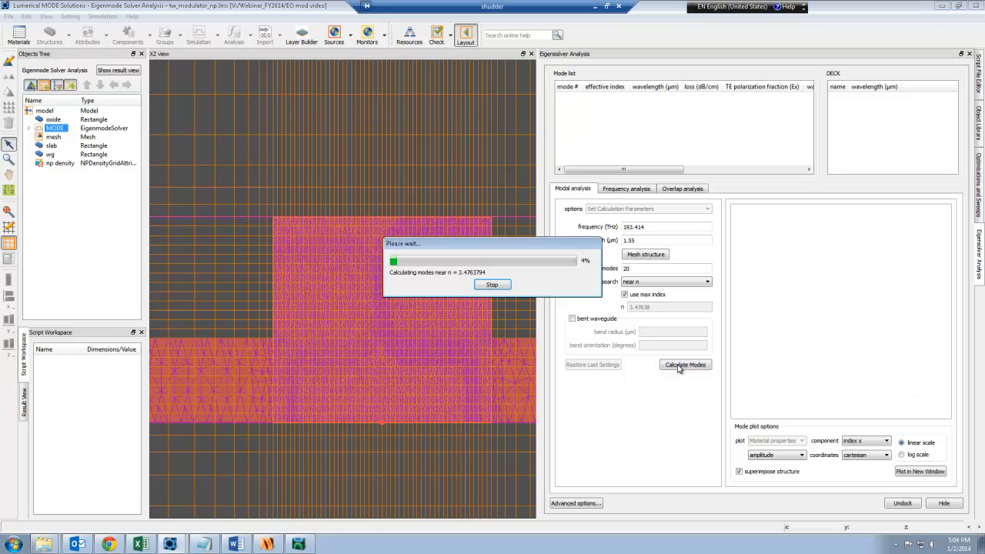